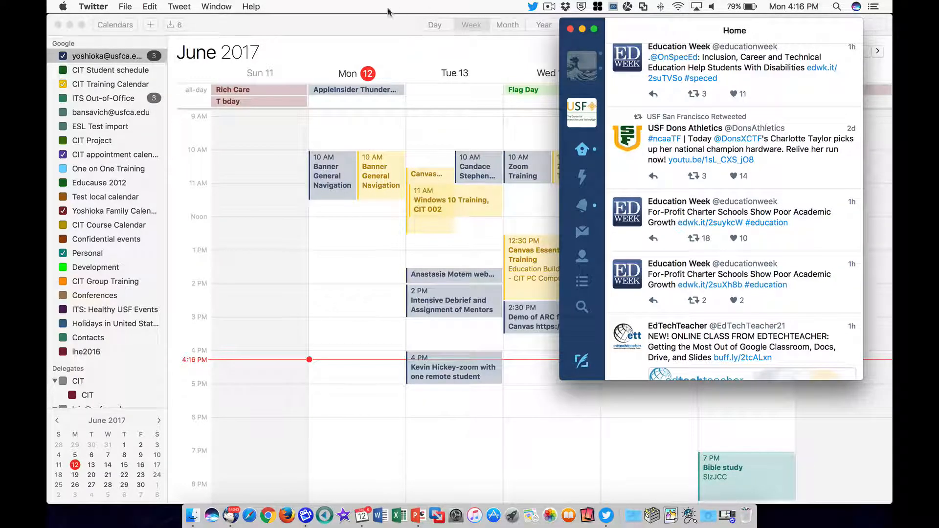
Bring the Calendar window showing June 11–17, 2017 in front of the Twitter feed.
left_click(94, 6)
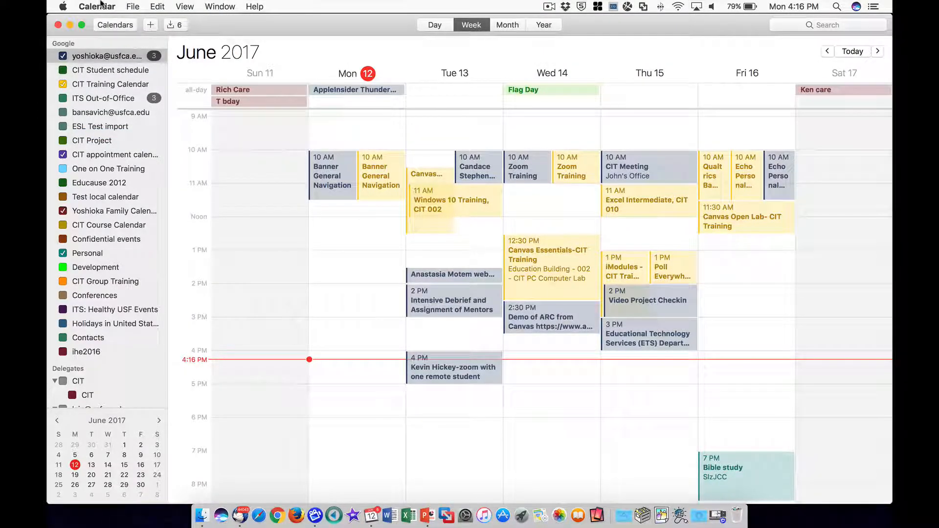
Switch to PowerPoint and select slide 1, 'Powerpoint Best Practices For PC and Mac'.
left_click(96, 7)
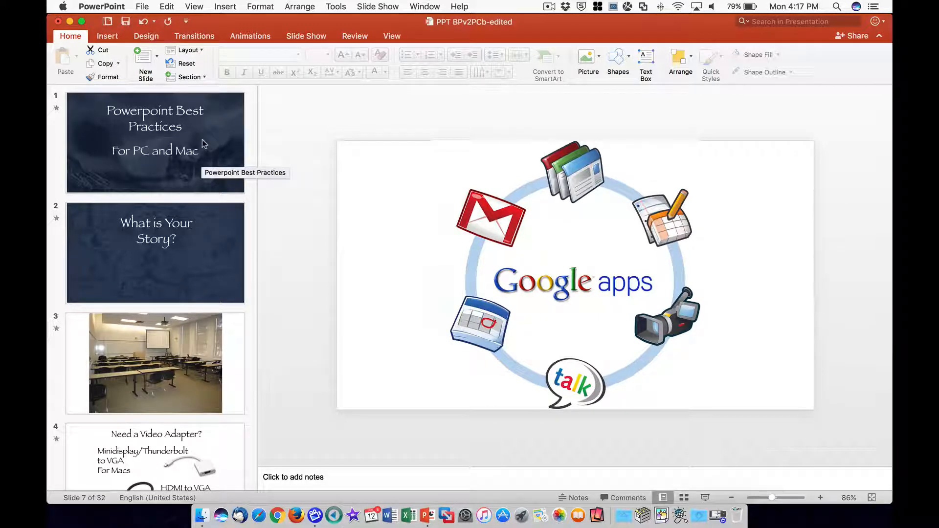
left_click(154, 142)
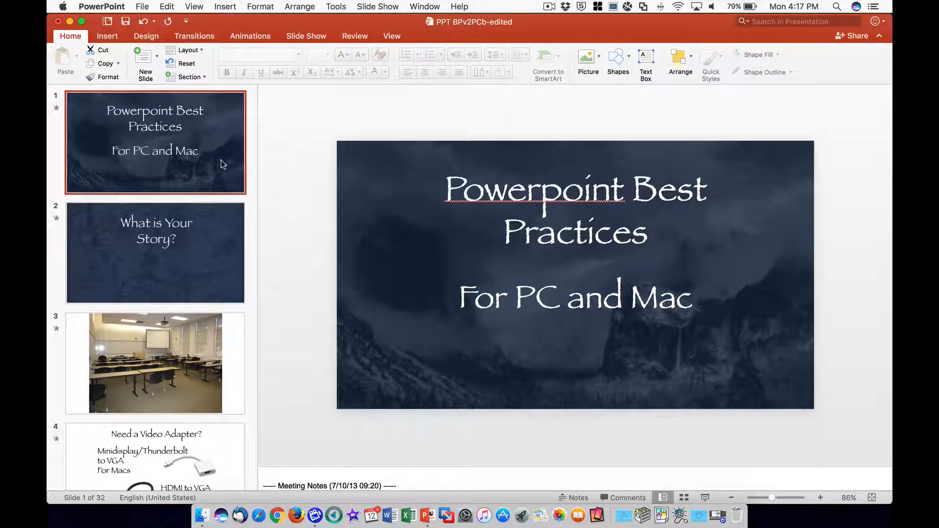
Choose Shure MV5 as the sound input, lower its input volume, and close System Preferences.
left_click(62, 6)
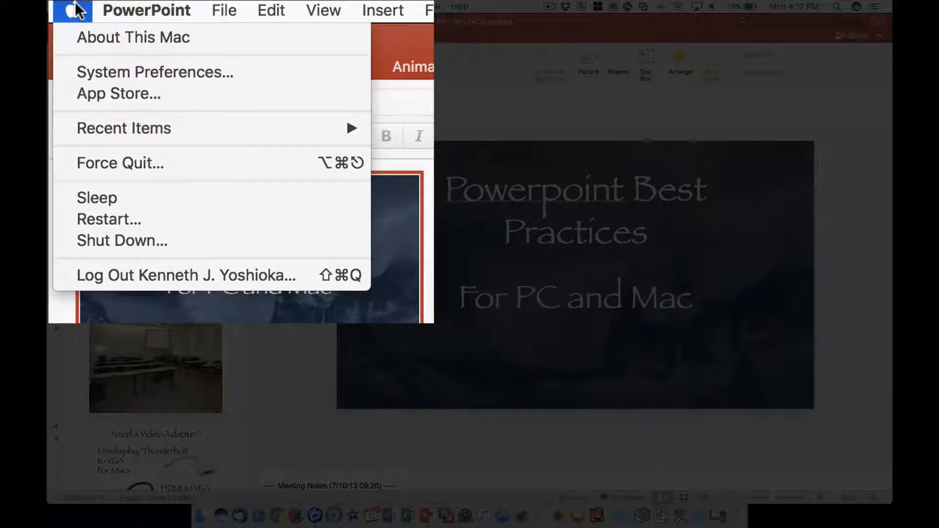
mouse_move(118, 93)
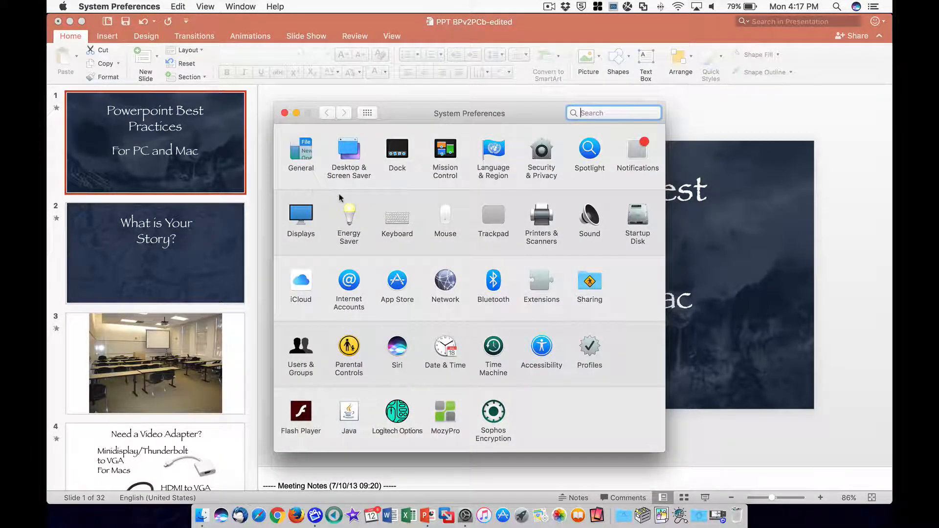
left_click(589, 217)
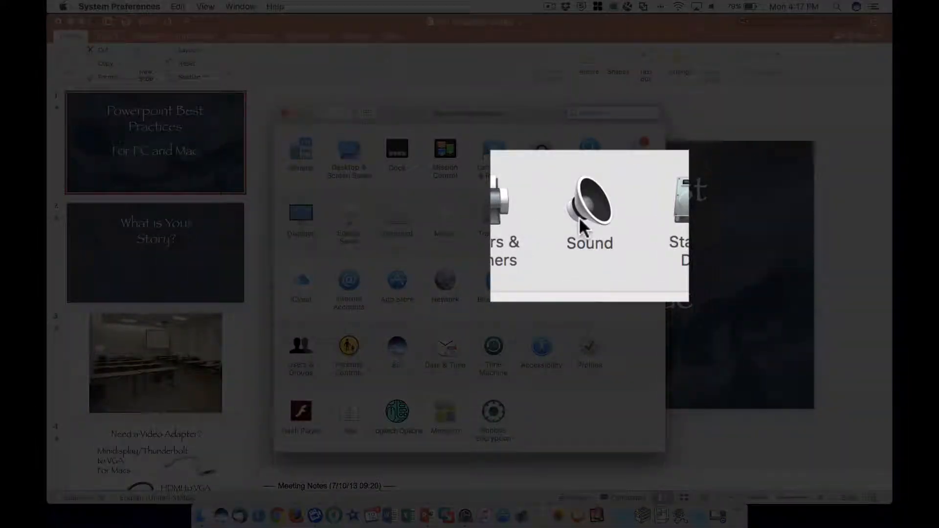
left_click(589, 210)
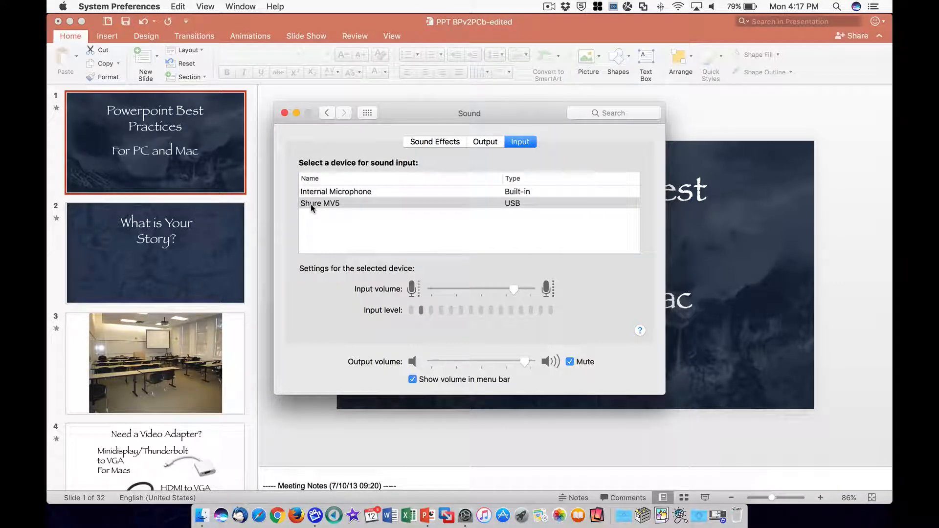
left_click(319, 203)
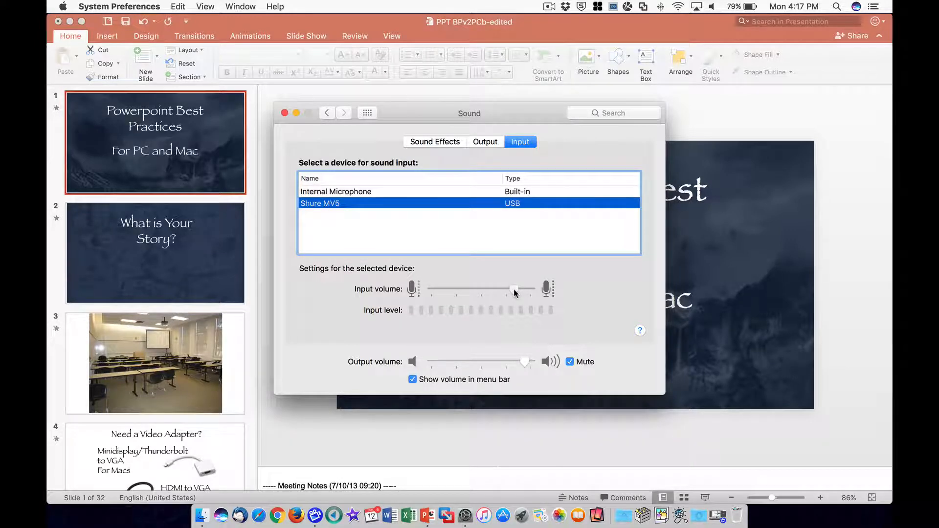
left_click_drag(516, 289, 484, 289)
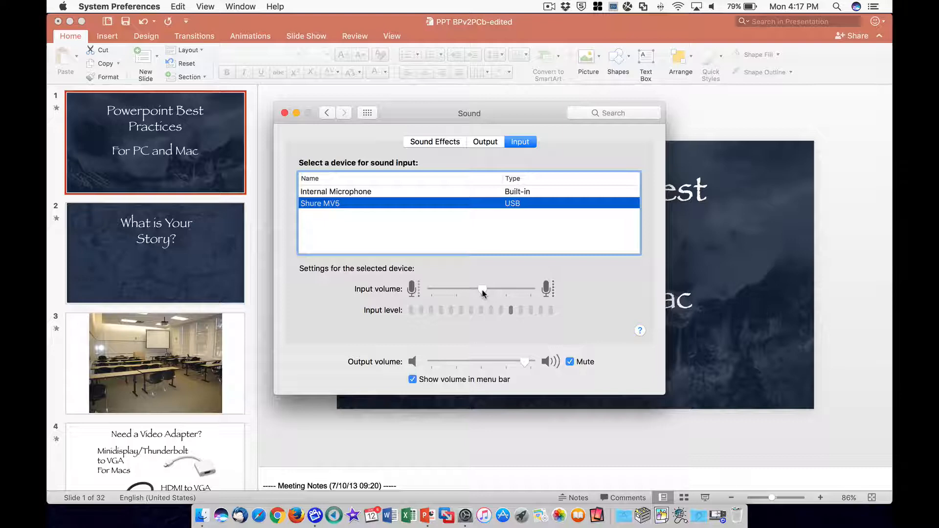
left_click_drag(482, 290, 501, 289)
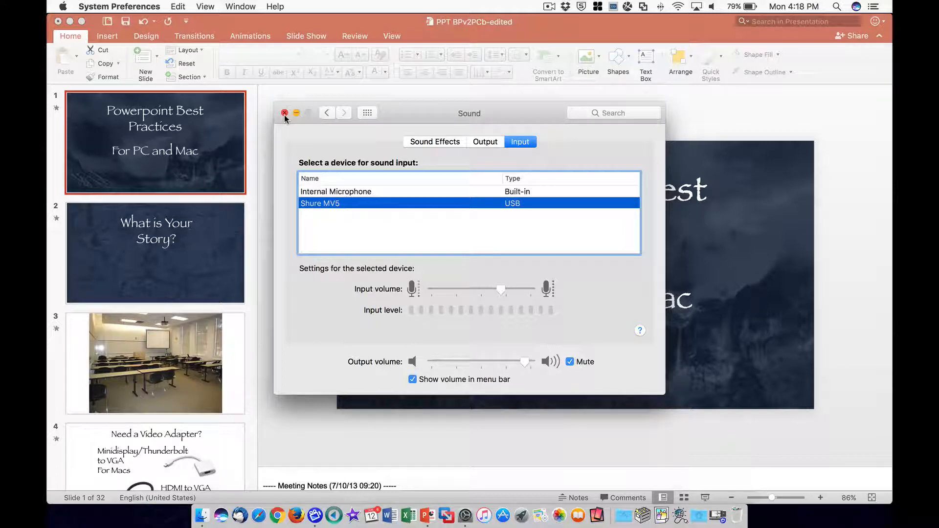
left_click(285, 113)
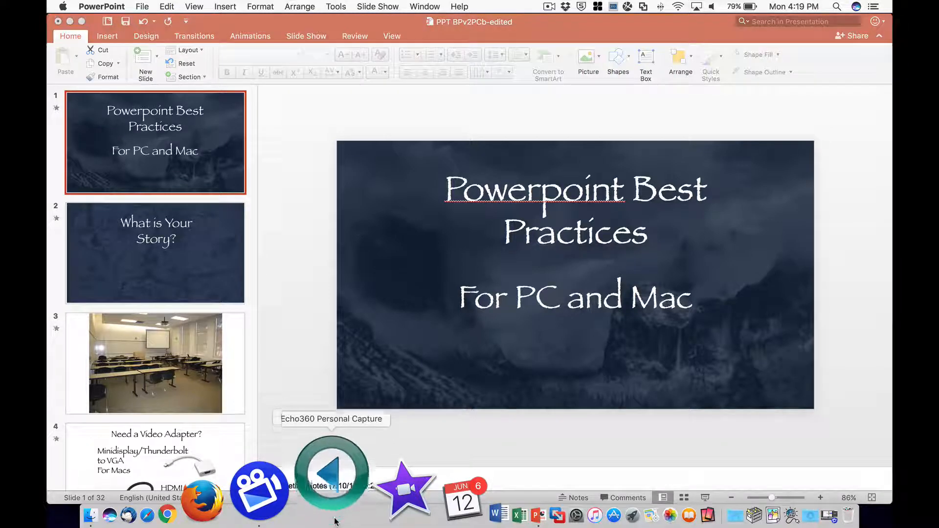
Launch Echo360 Personal Capture and start a new recording titled 'Powerpoint Best Practices'.
left_click(331, 484)
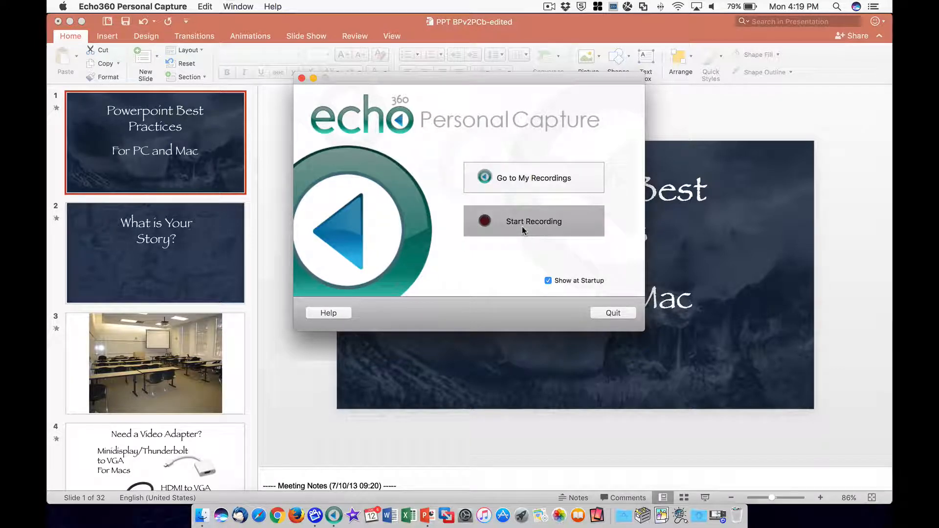
left_click(533, 221)
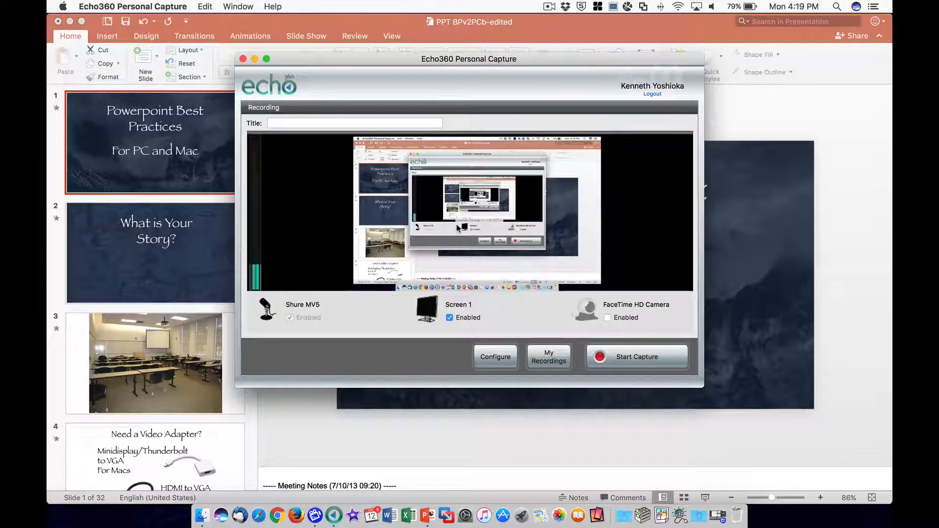
left_click(355, 123)
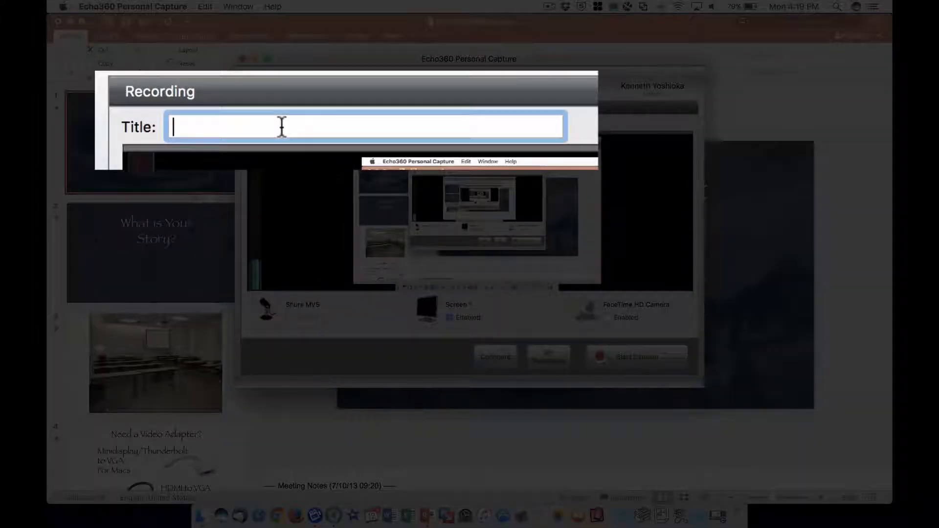
type("Powe")
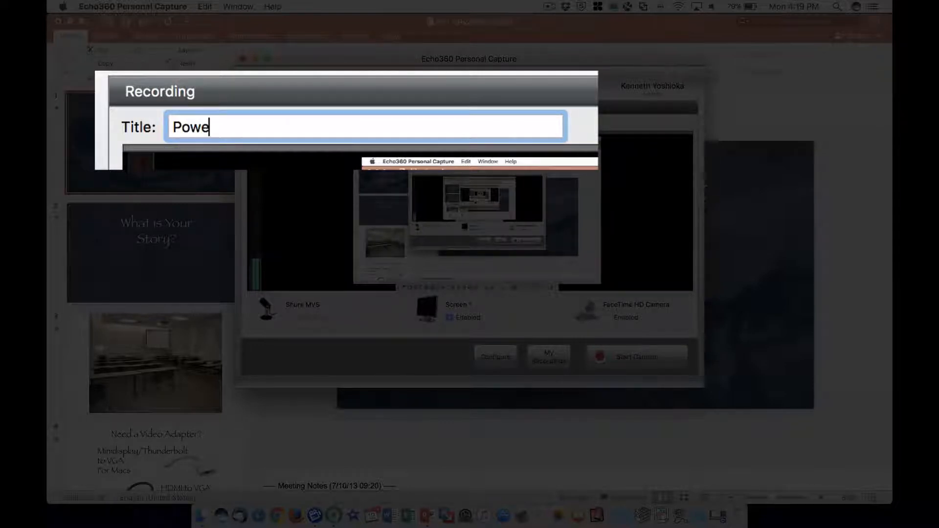
type("rpoint")
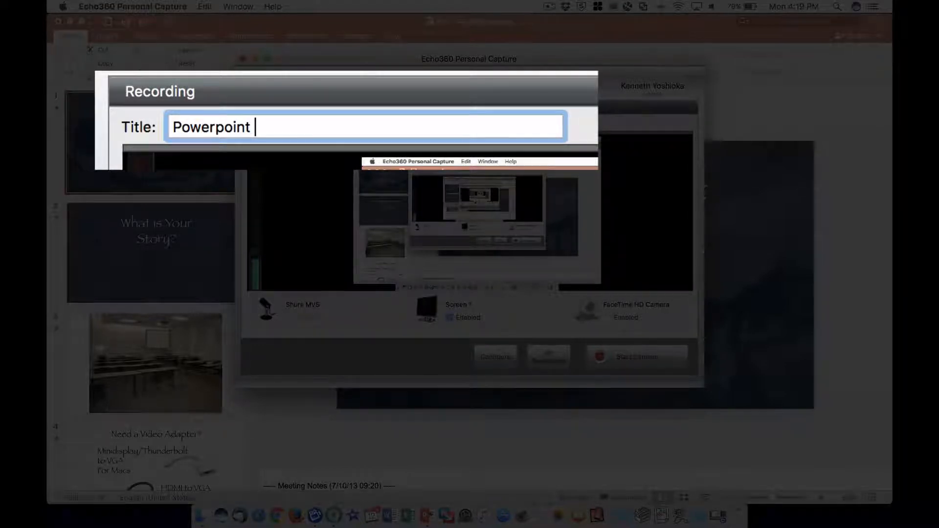
type("Best Pr")
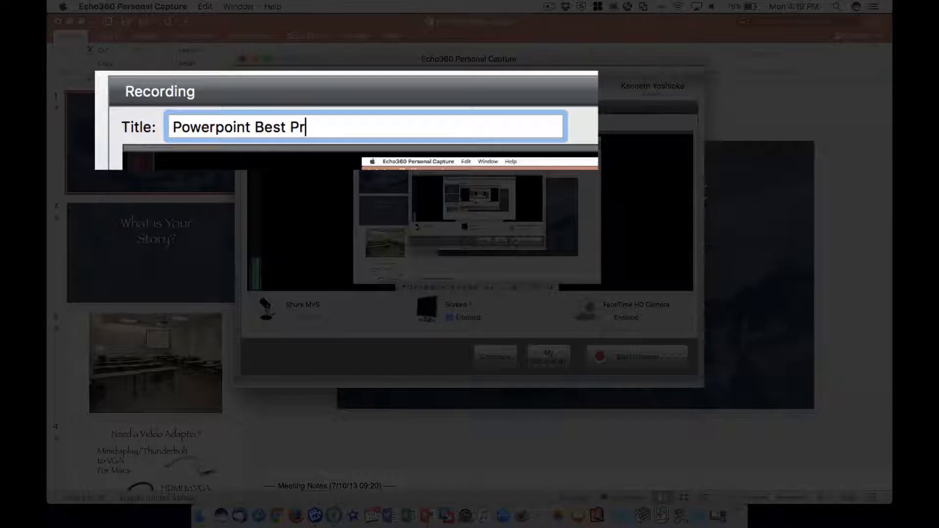
type("actices")
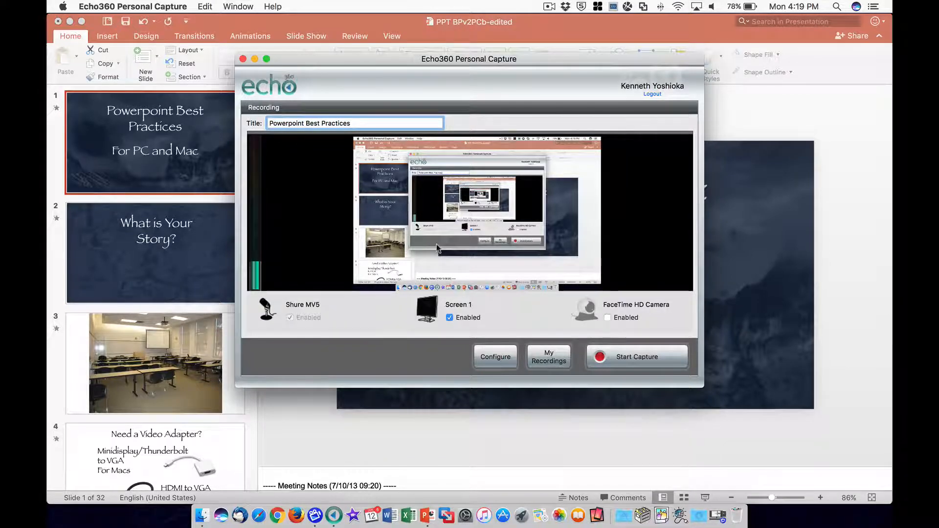
left_click(496, 356)
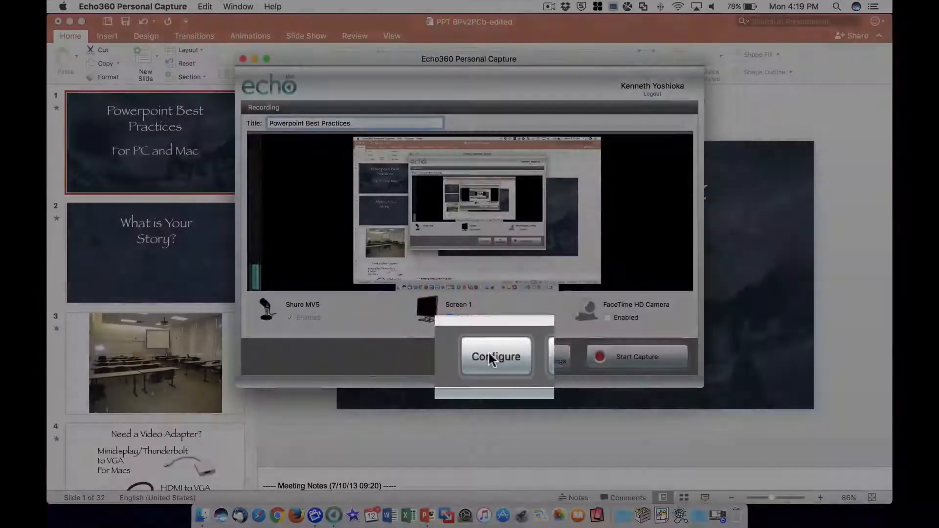
Choose Shure MV5 audio with Screen 1 and FaceTime HD Camera video, then save.
left_click(496, 357)
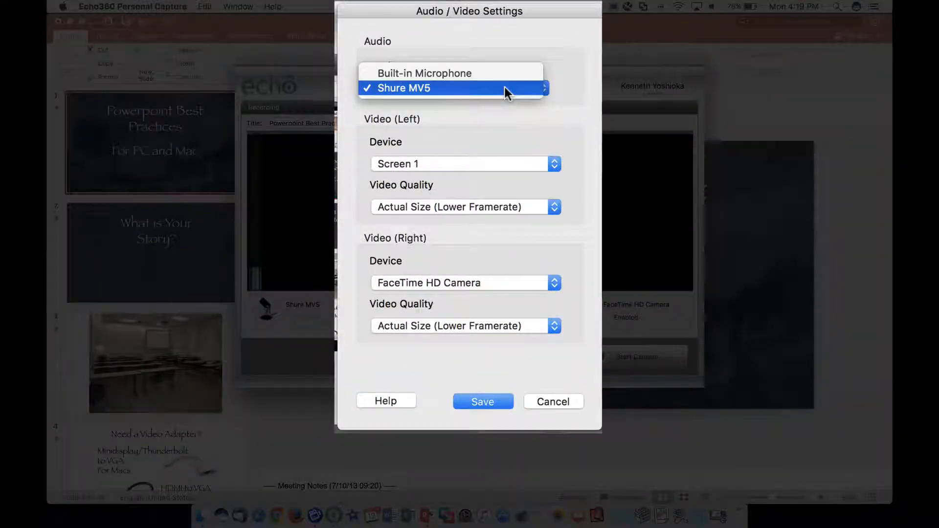
left_click(401, 88)
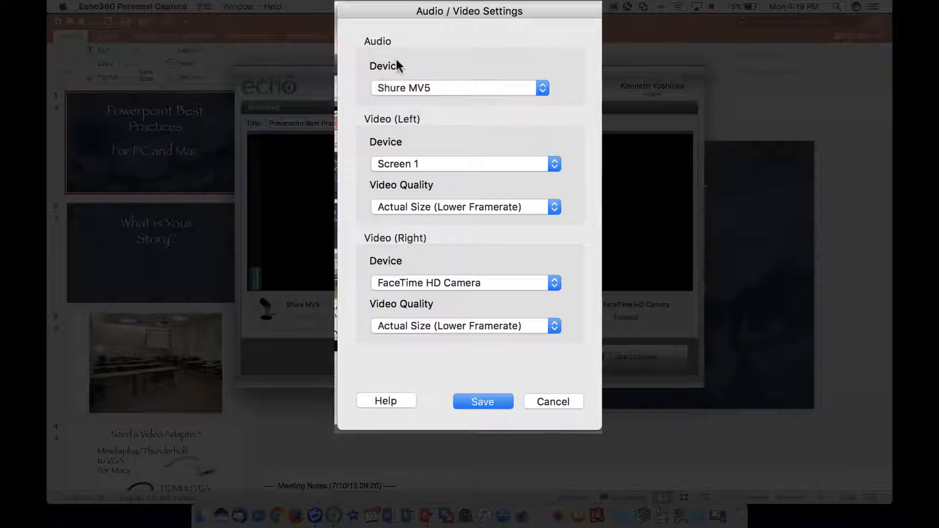
left_click(459, 88)
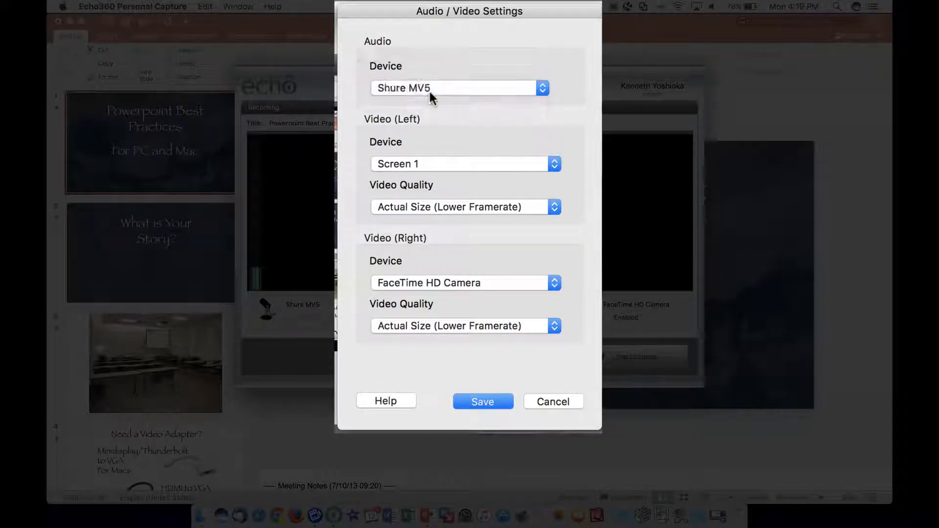
mouse_move(394, 131)
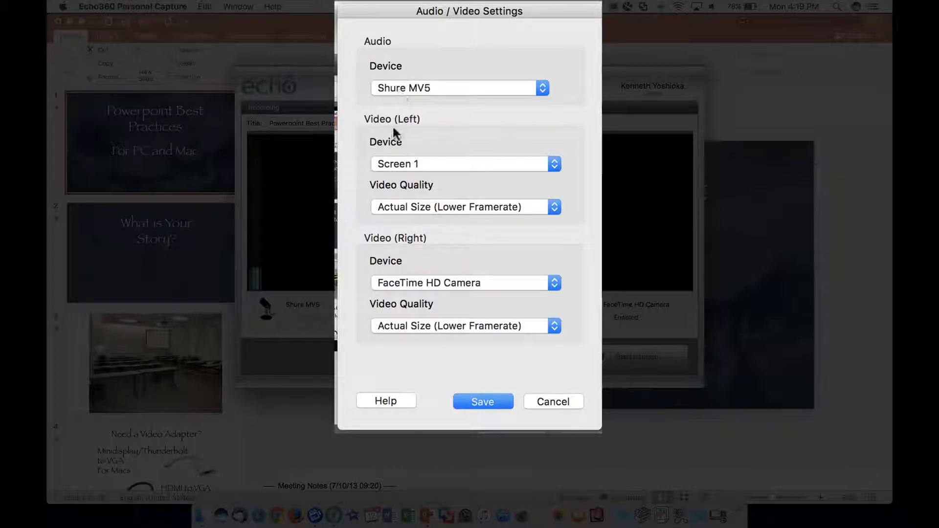
mouse_move(394, 126)
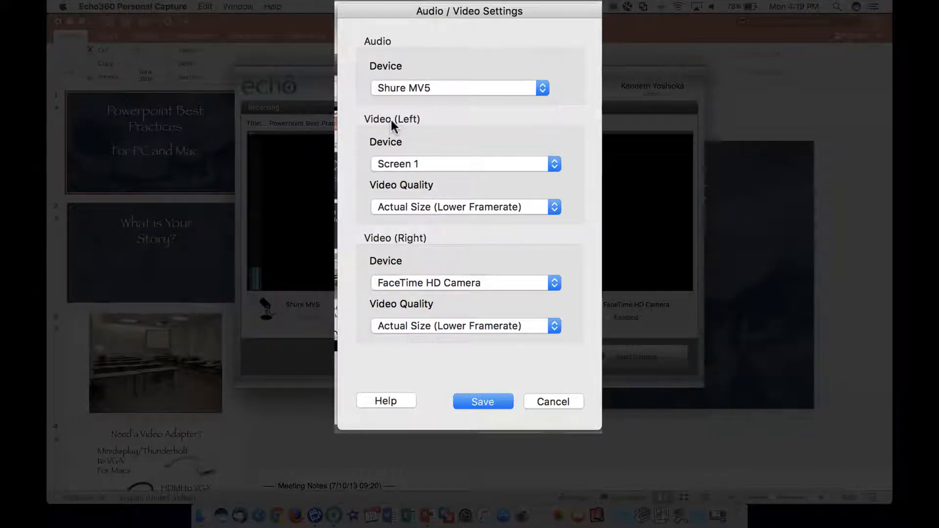
left_click(464, 164)
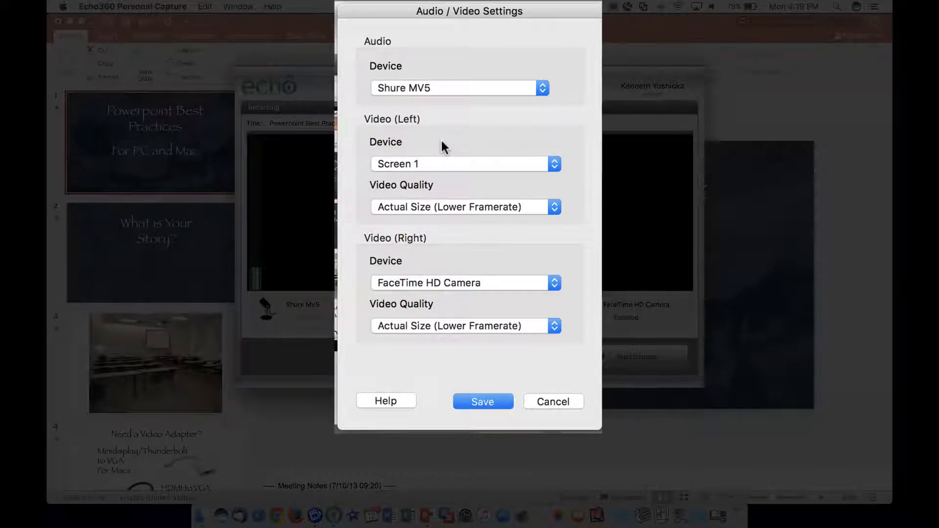
left_click(466, 282)
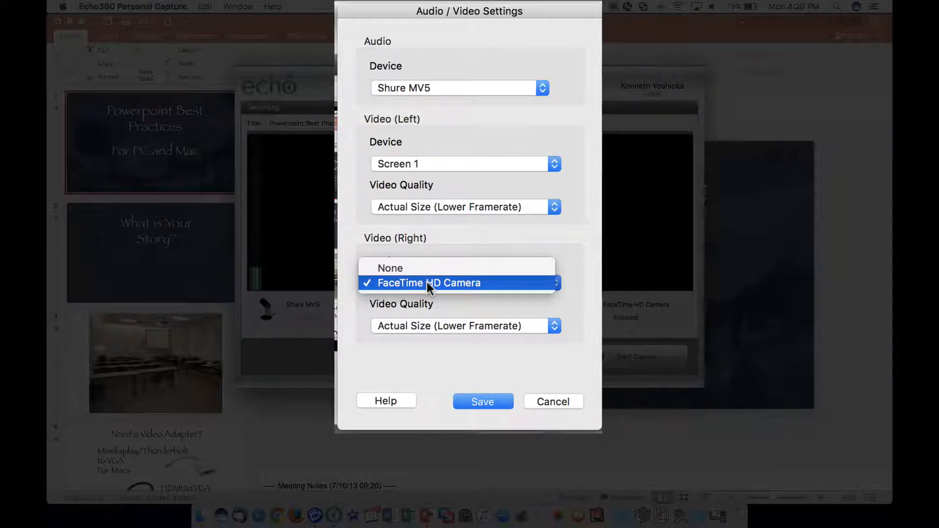
left_click(428, 282)
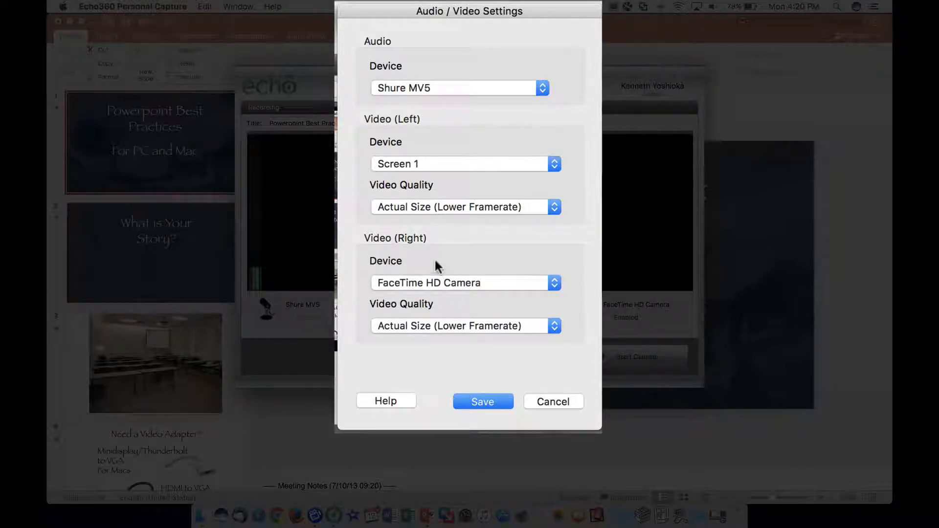
mouse_move(419, 265)
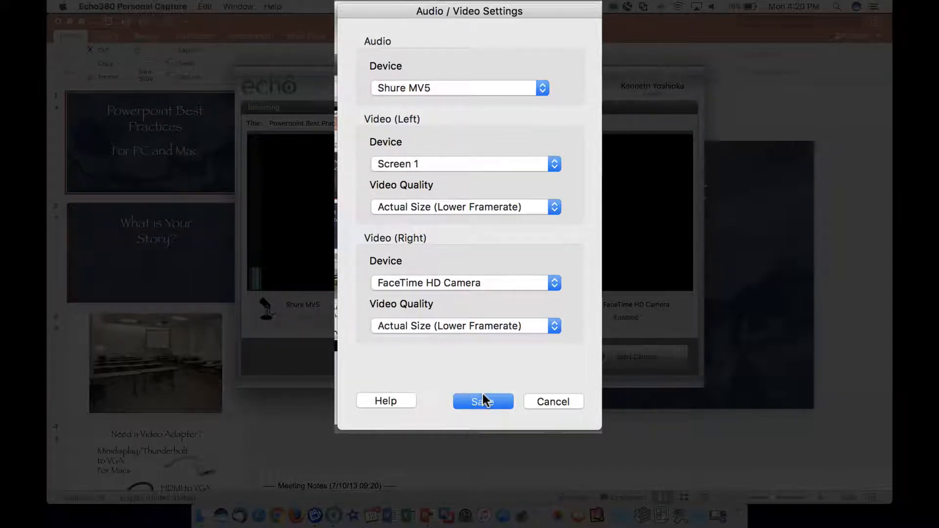
left_click(483, 401)
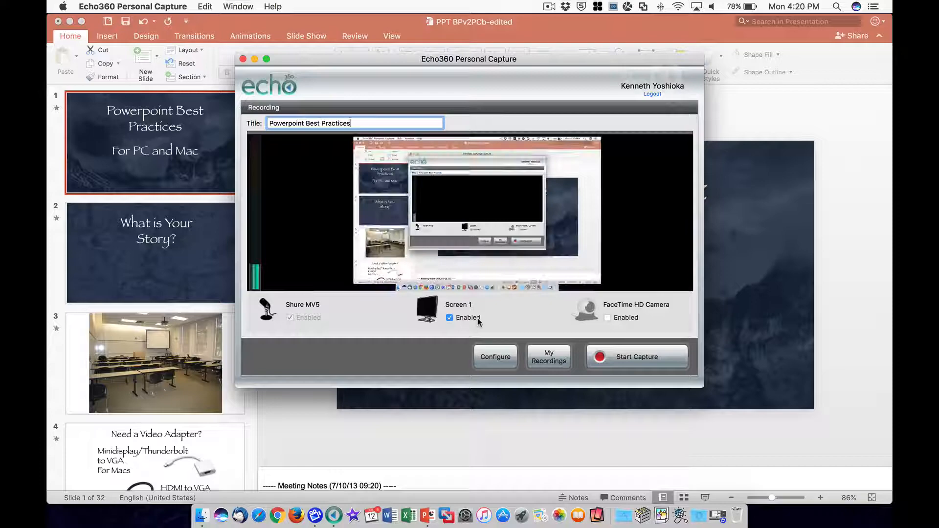
mouse_move(636, 357)
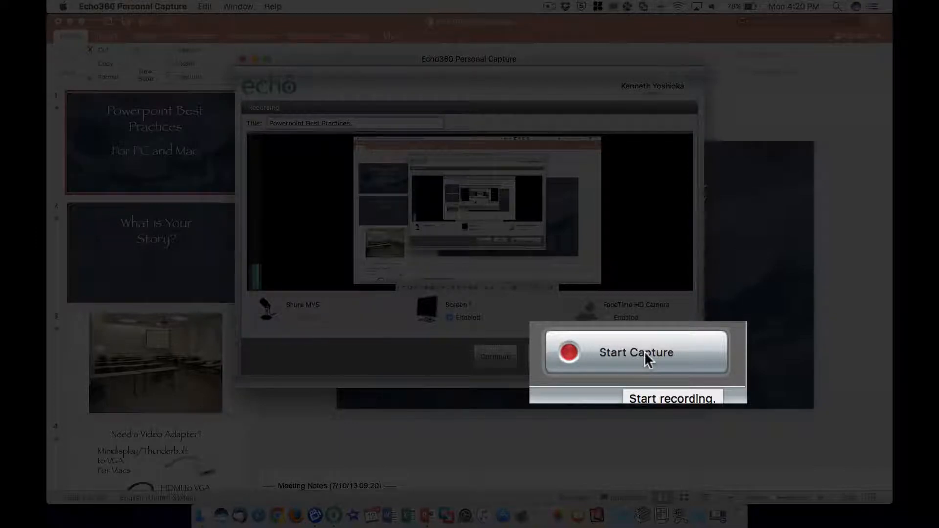
Start capturing the screen and microphone with the PowerPoint title slide in view.
left_click(636, 352)
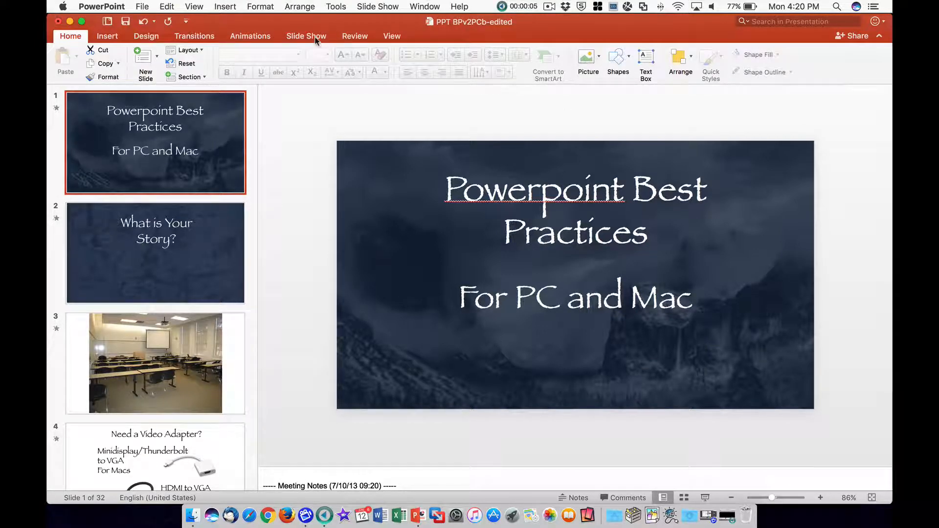
Open PowerPoint's Slide Show options to present the deck while recording.
left_click(306, 36)
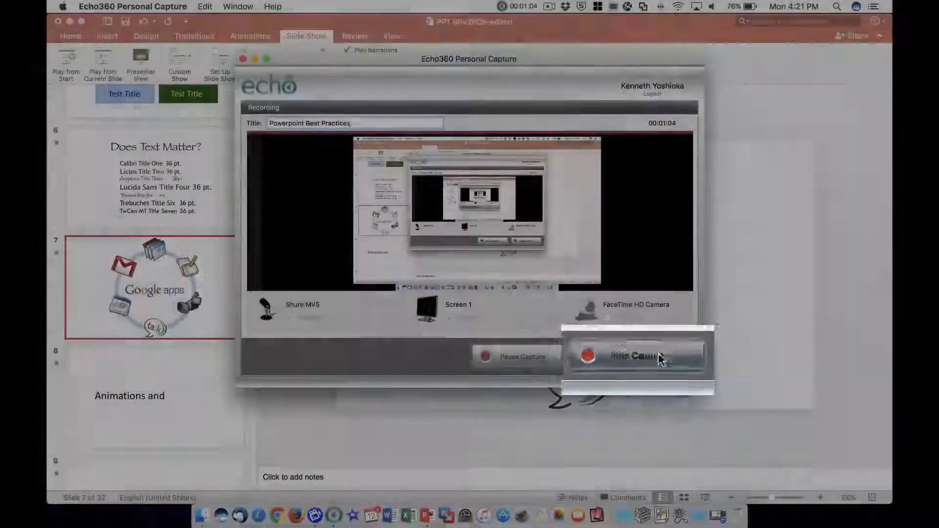
Stop the capture, preview the clip, and view it in My Recordings.
left_click(638, 356)
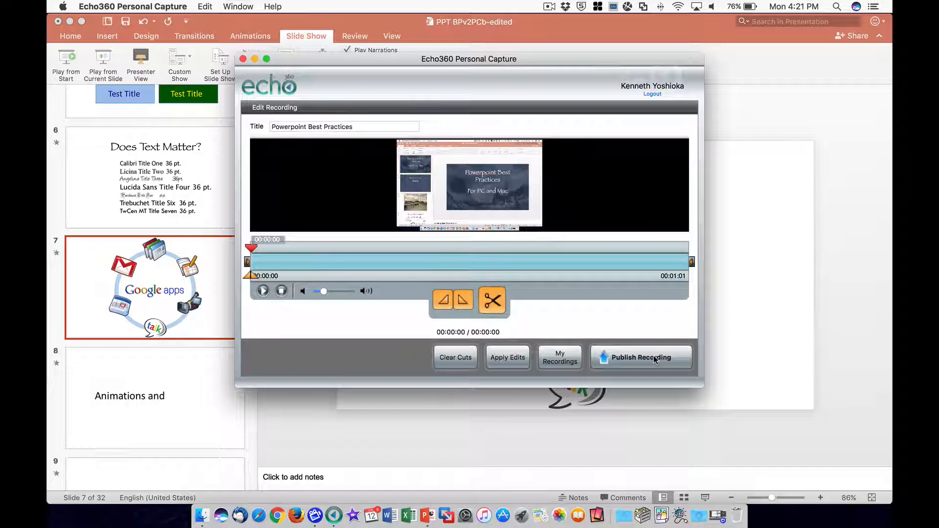
mouse_move(641, 358)
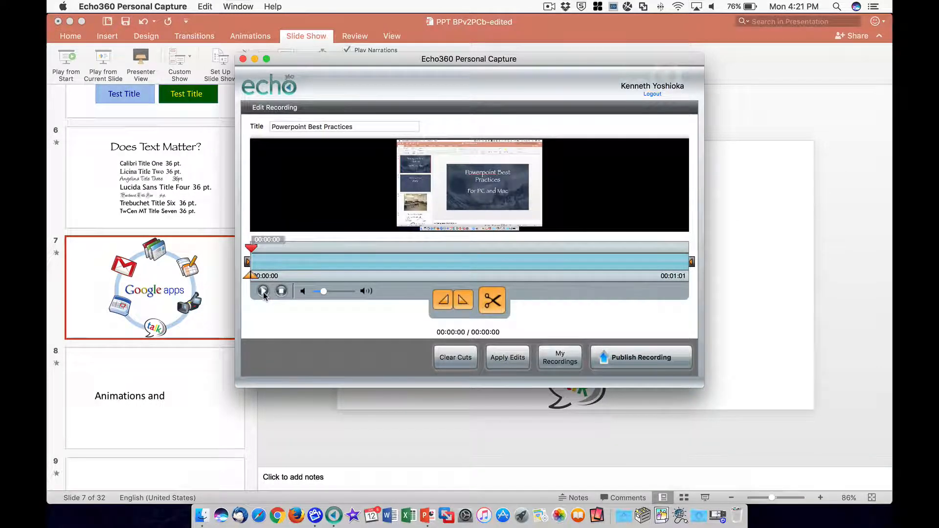
left_click(263, 291)
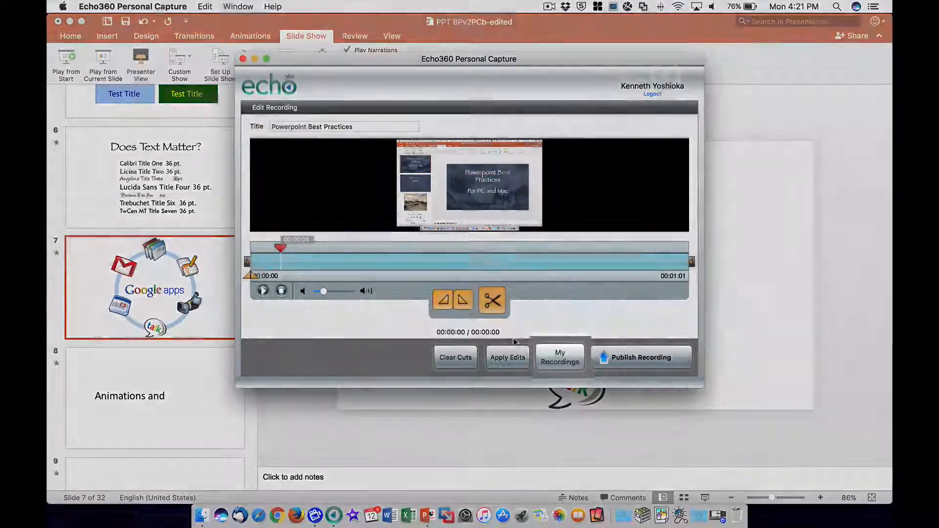
left_click(560, 357)
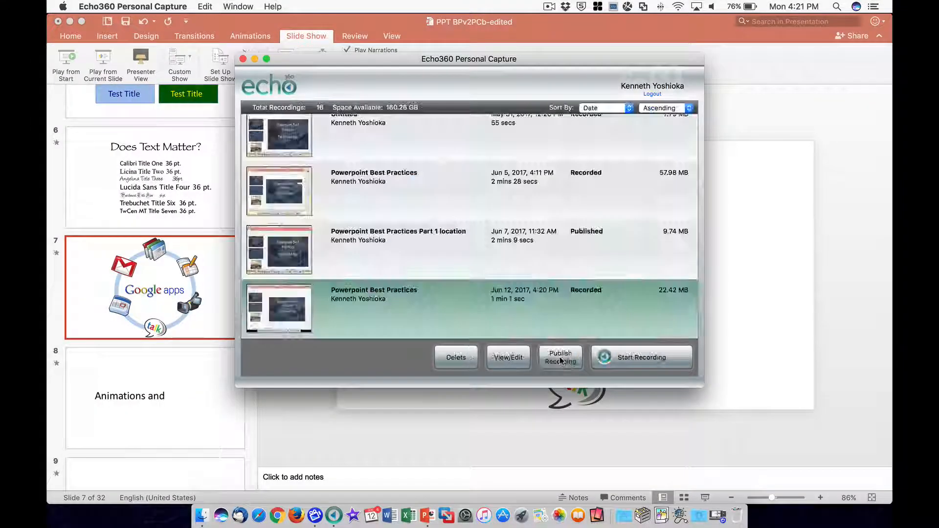